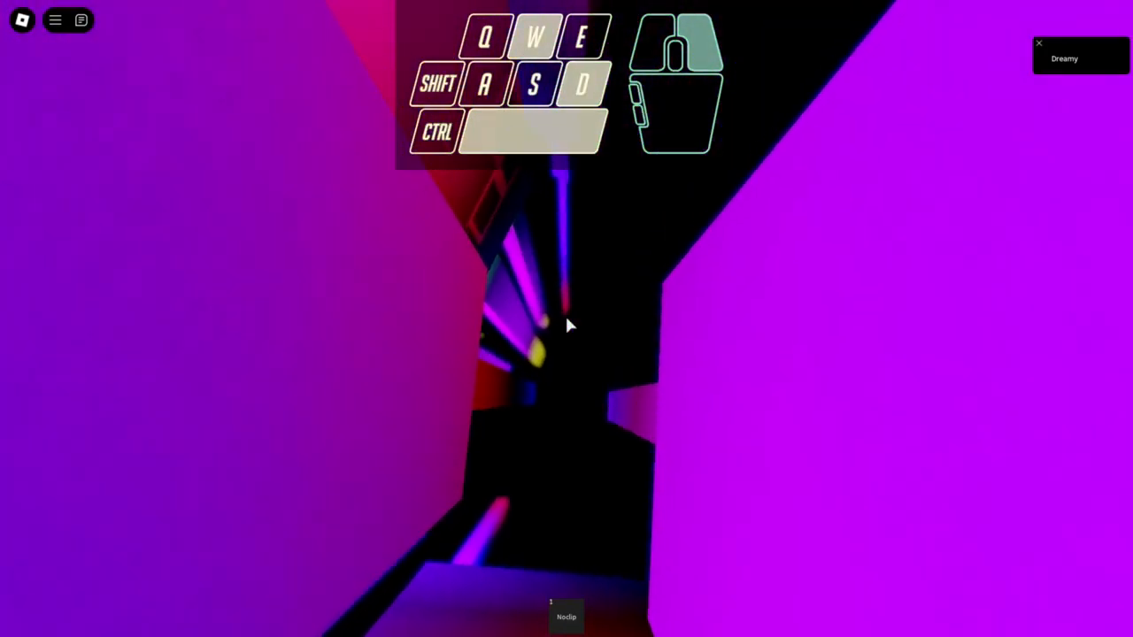
Steer the falling avatar forward past the jutting blocks toward the red bottom of the neon shaft.
key(w)
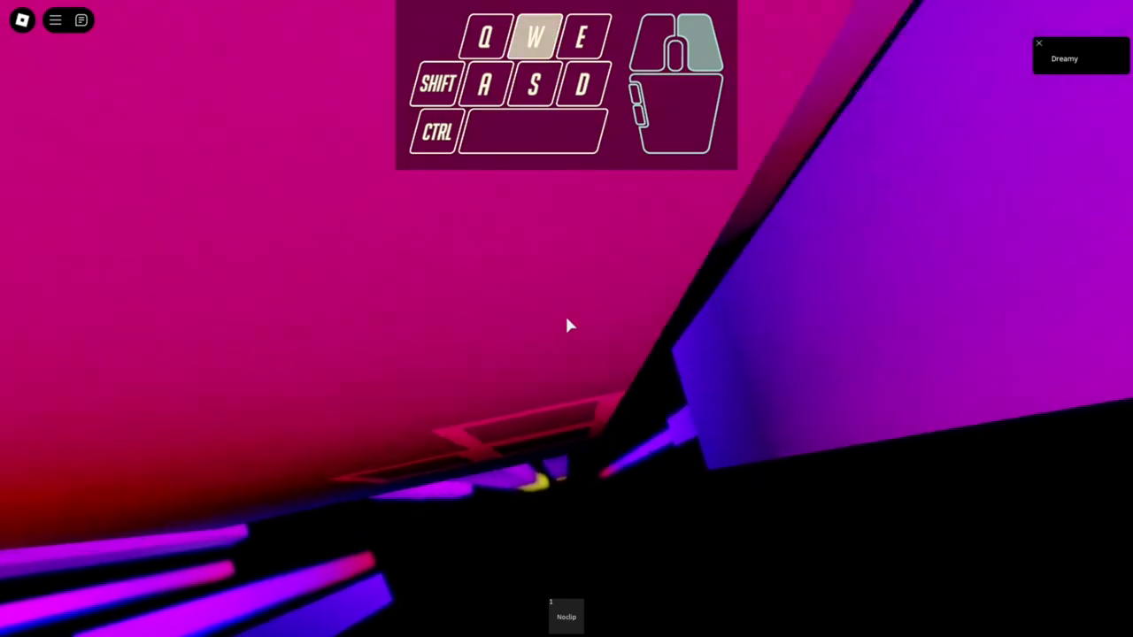
key(w)
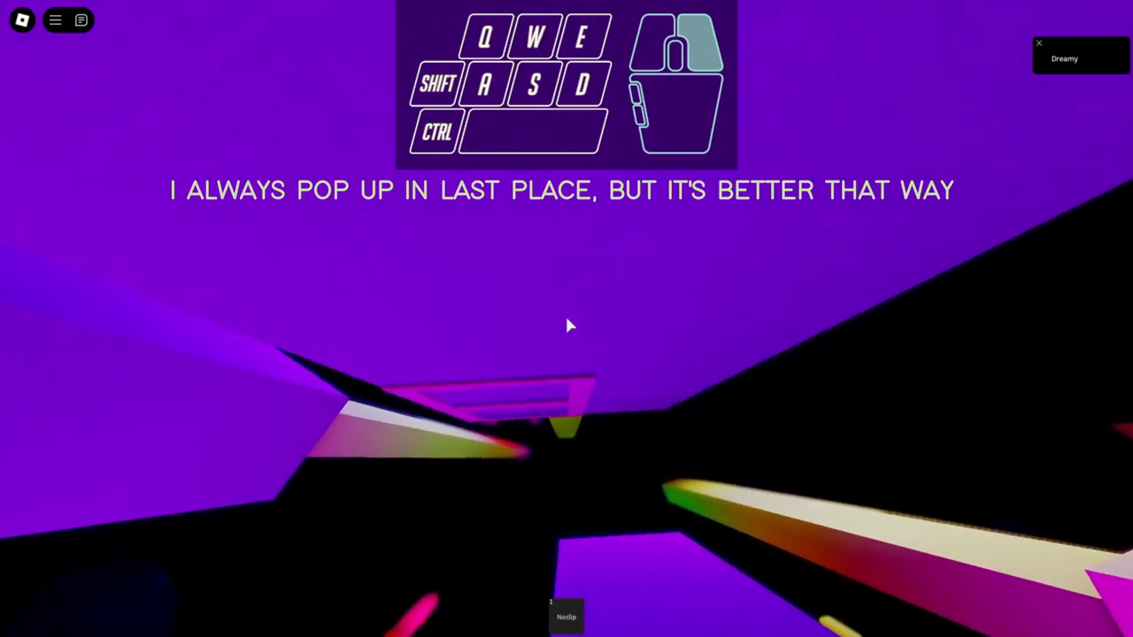
key(w)
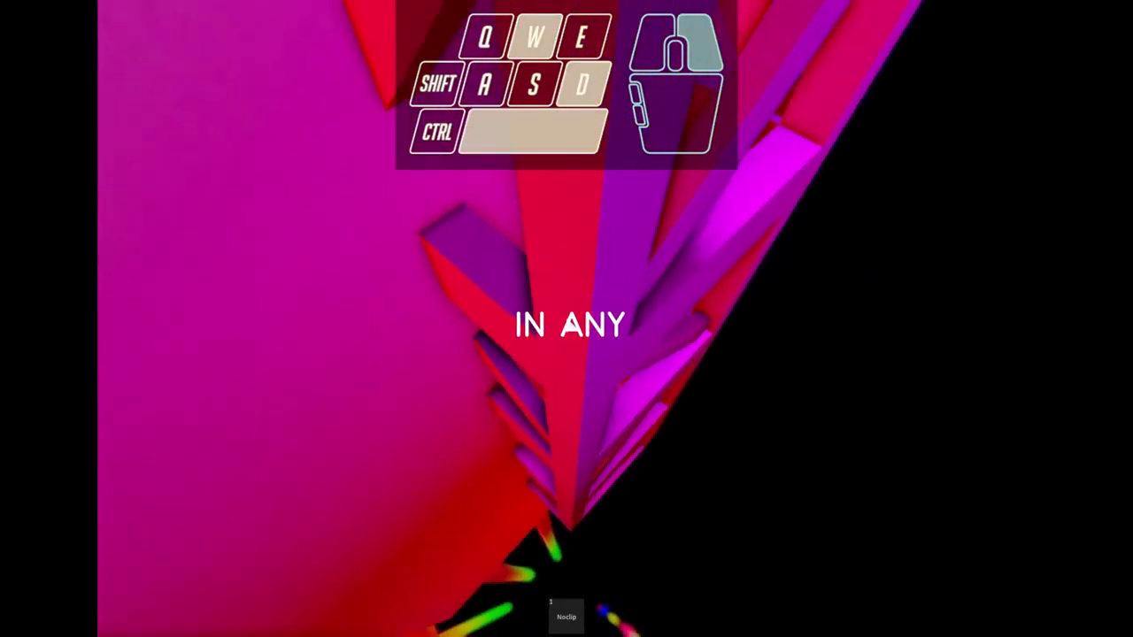
key(w)
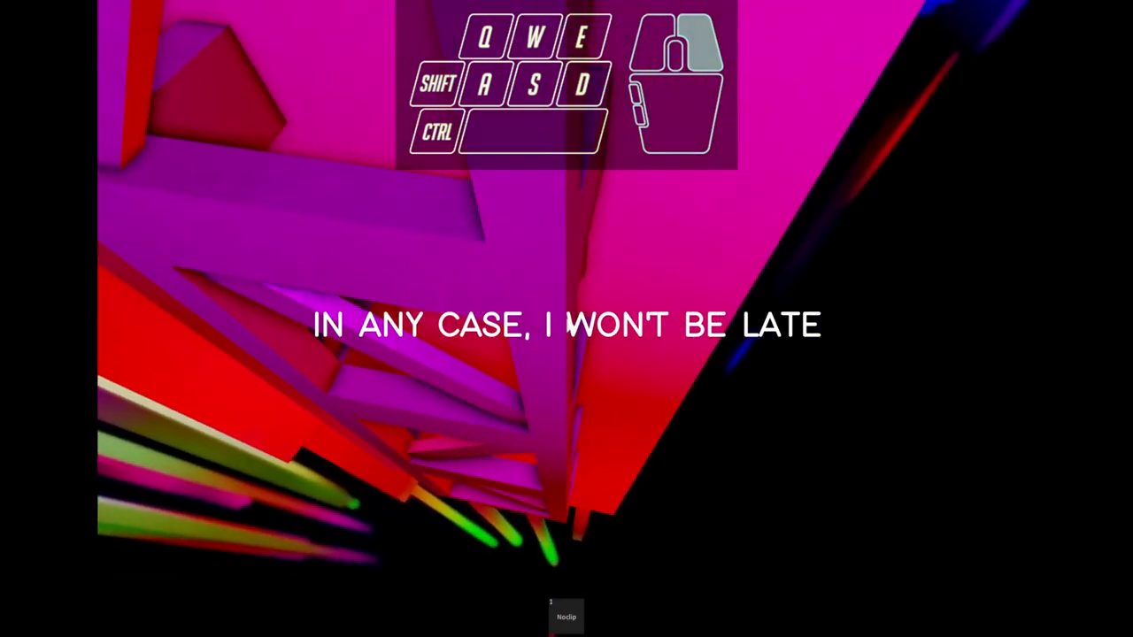
key(w)
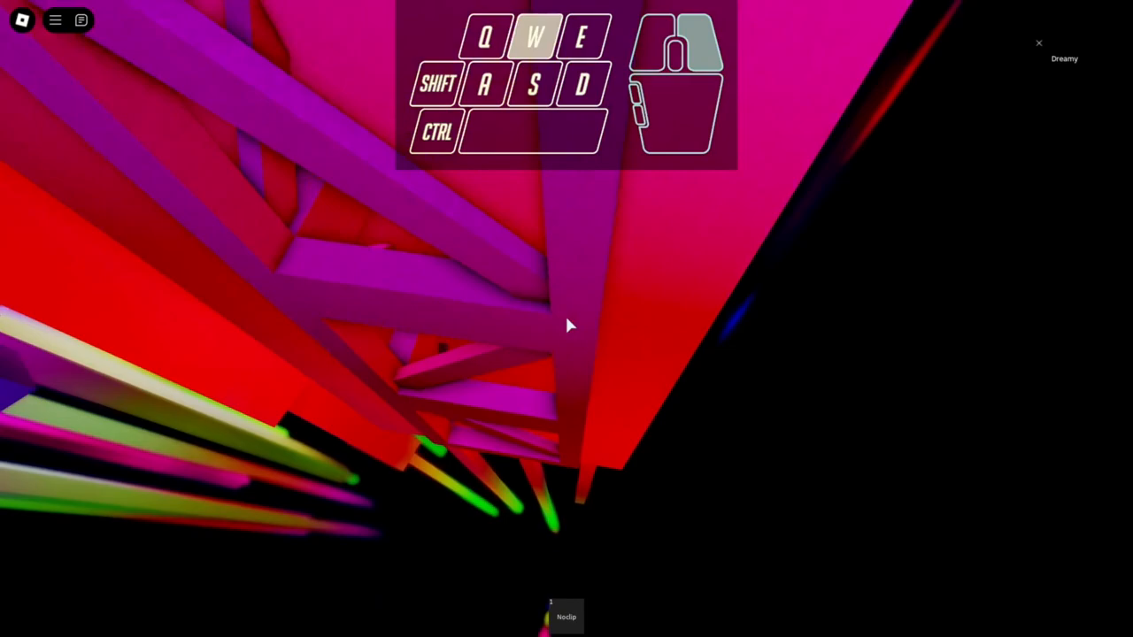
key(w)
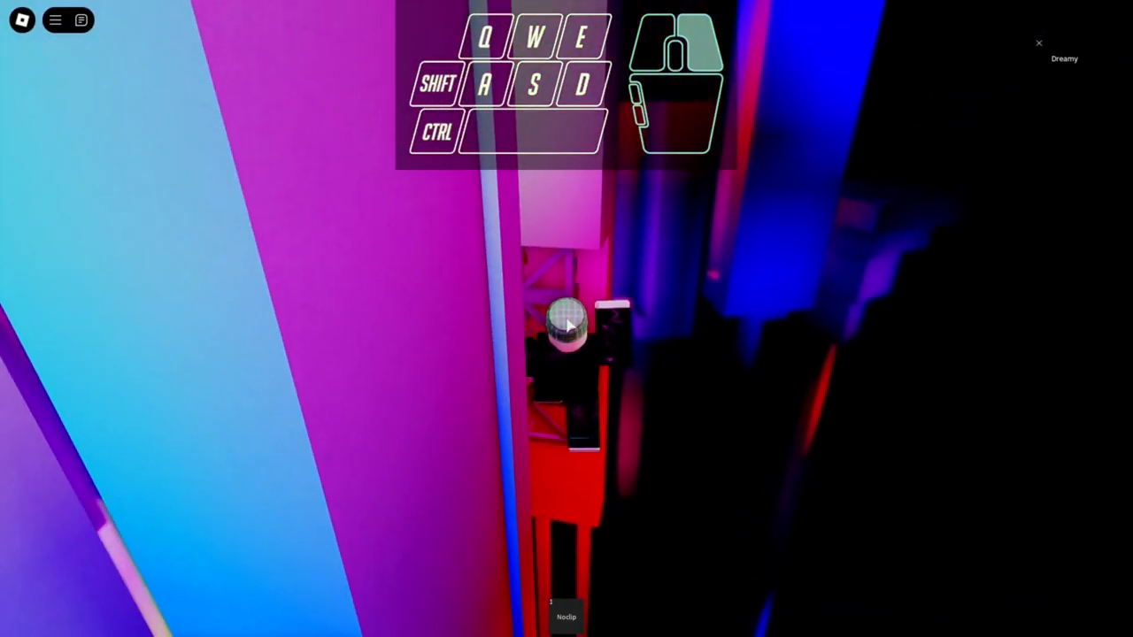
Guide the avatar through the bottom corridor and right onto the pink AURORA end platform.
key(w)
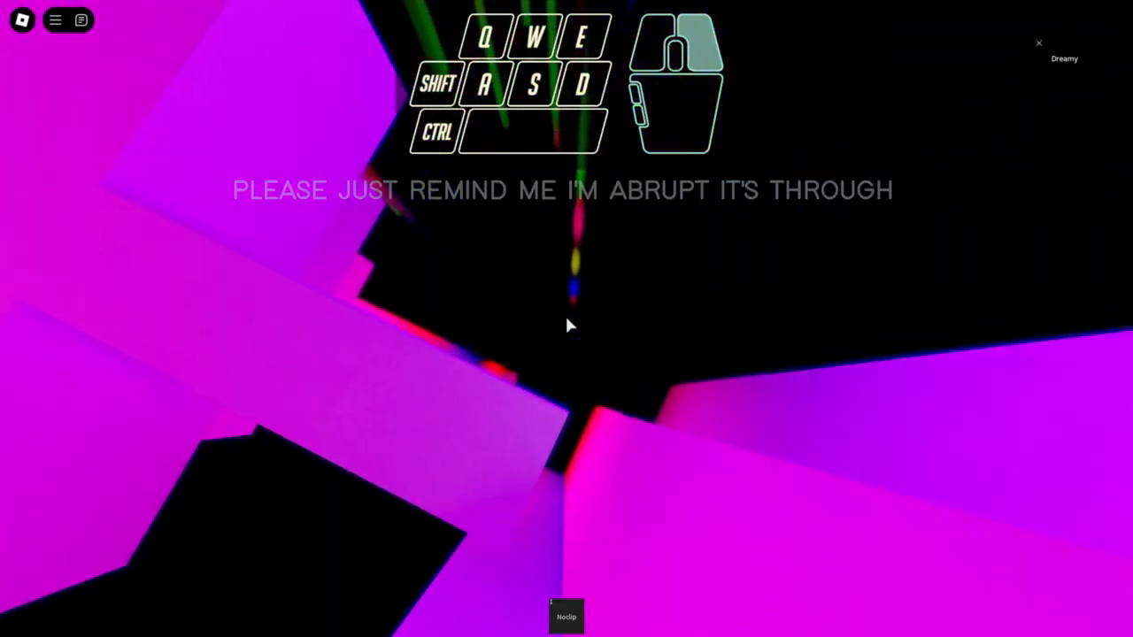
key(d)
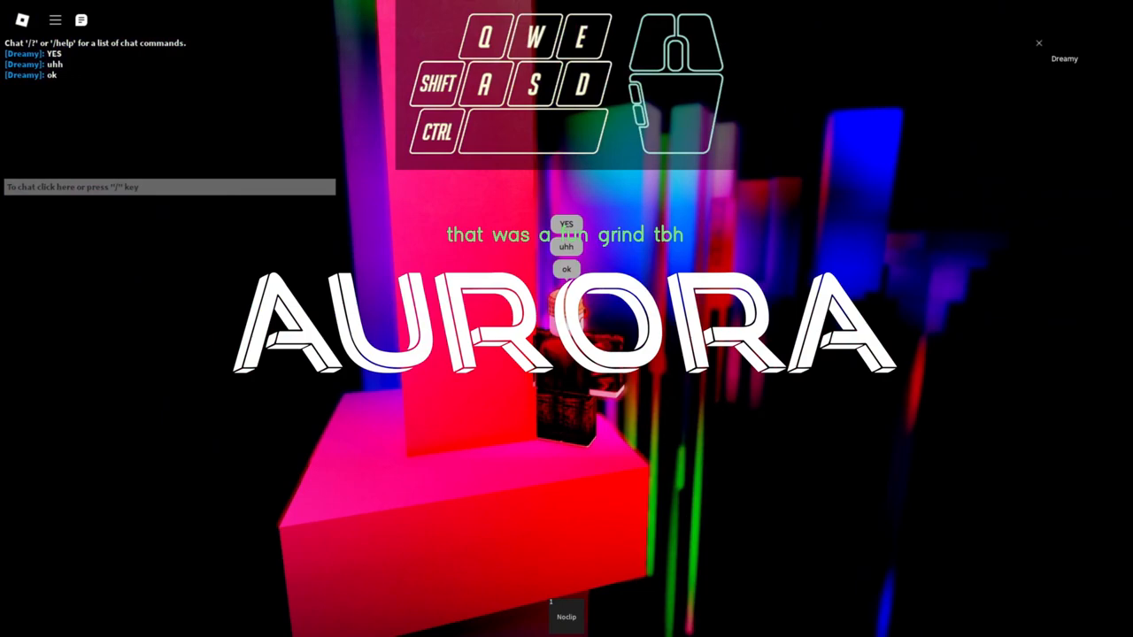
Post a chat message asking how to react, then walk the avatar along the pink platform.
click(168, 188)
text(how do ireact)
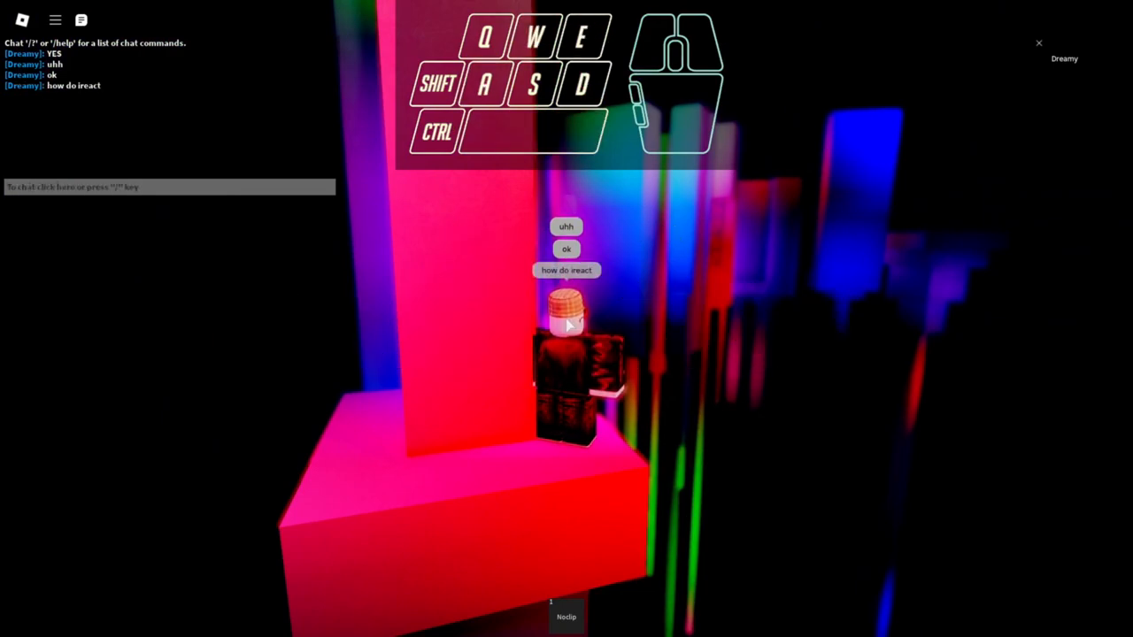
key(w)
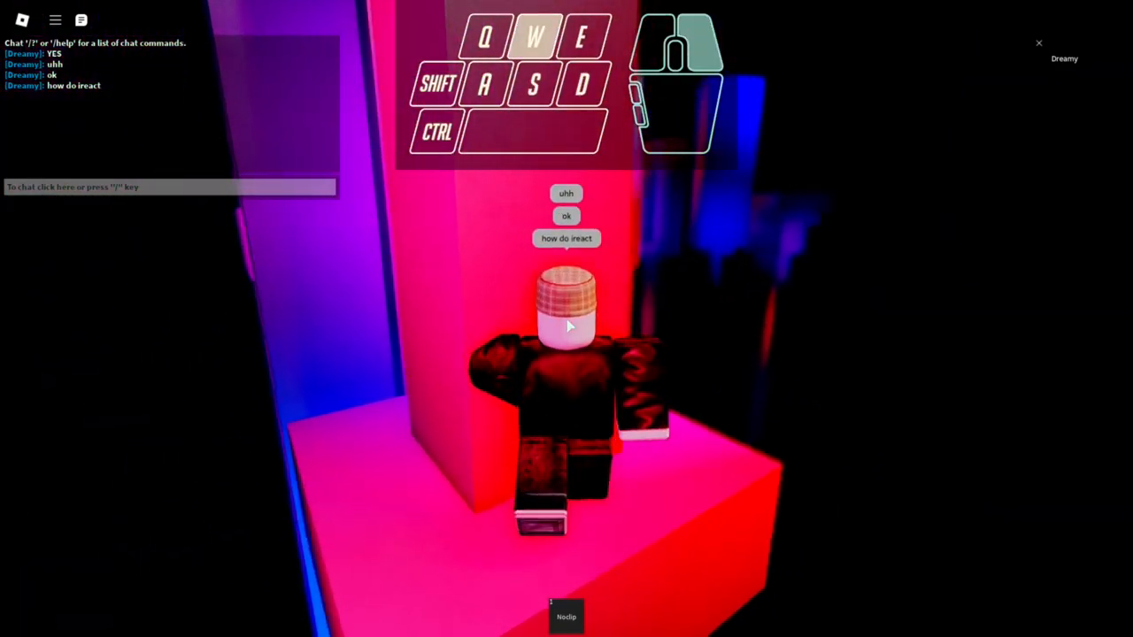